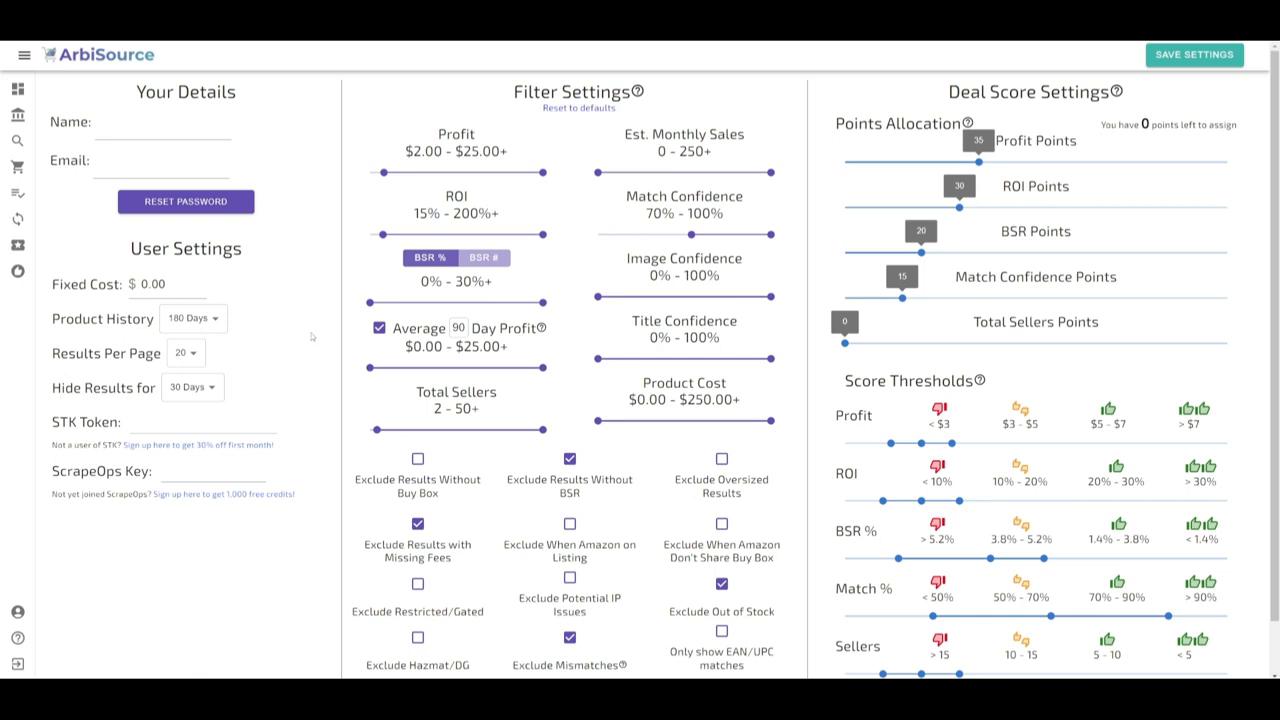
# Nudge the minimum profit slider to $7.50 and back to $2.00.
pyautogui.moveTo(383, 172); pyautogui.dragTo(420, 172)
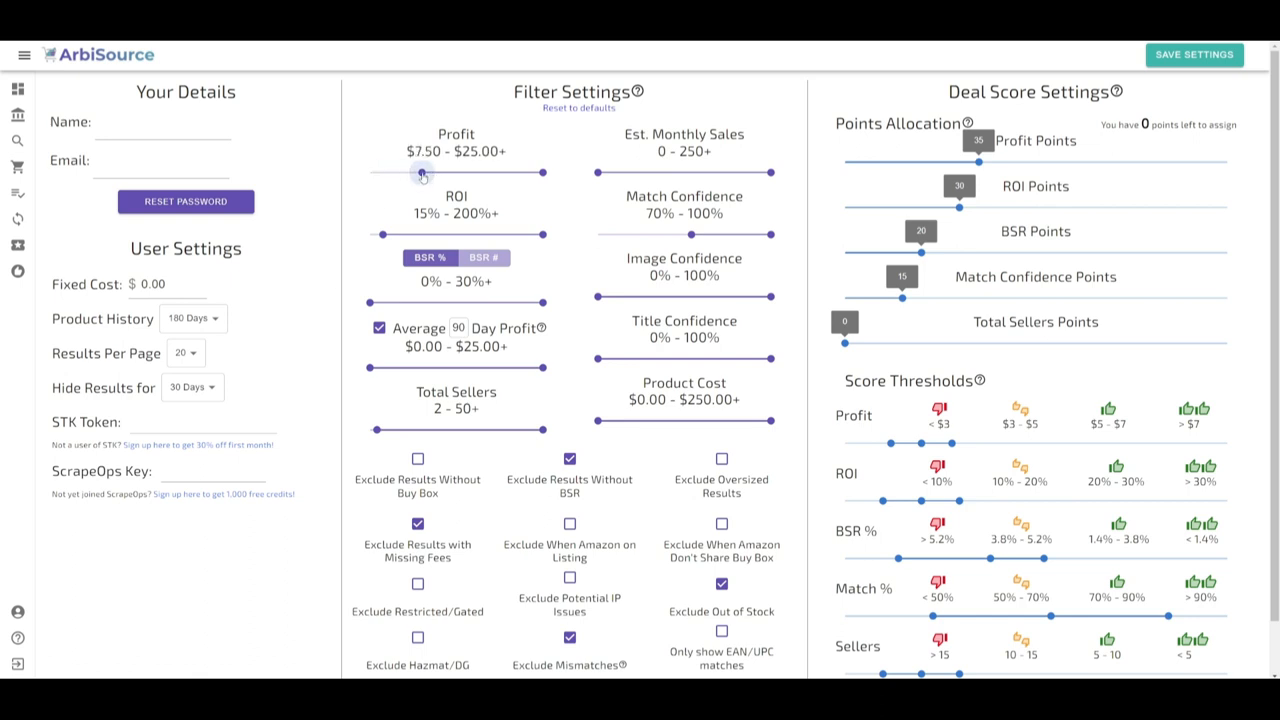
pyautogui.moveTo(420, 172); pyautogui.dragTo(380, 172)
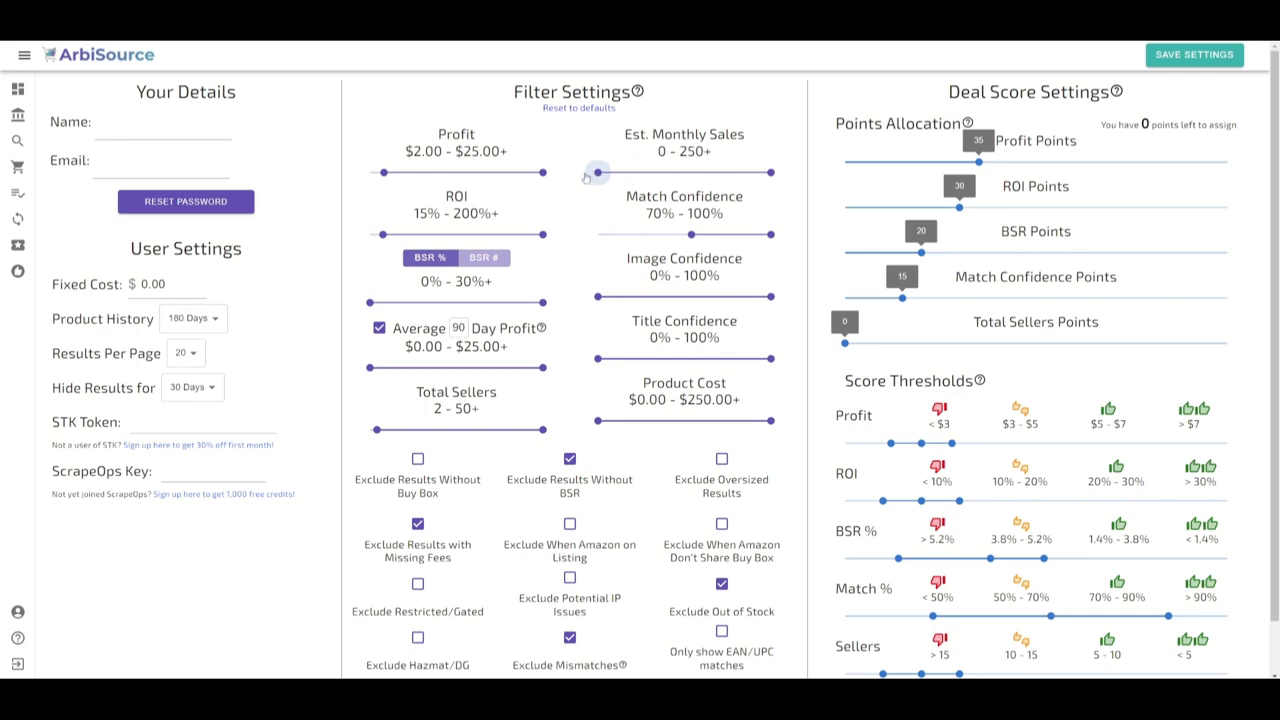
pyautogui.moveTo(17, 117)
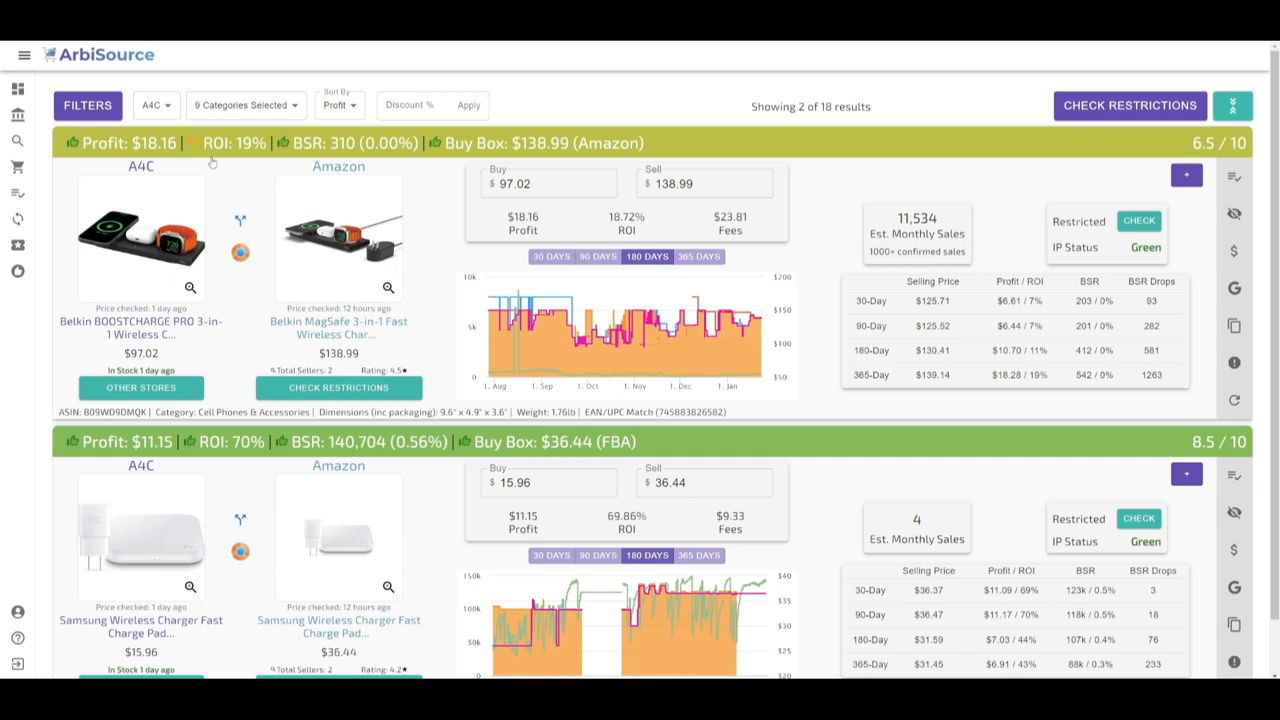
# Review the results' filter ranges, then move to the 1000Bulbs store scan setup.
pyautogui.click(87, 105)
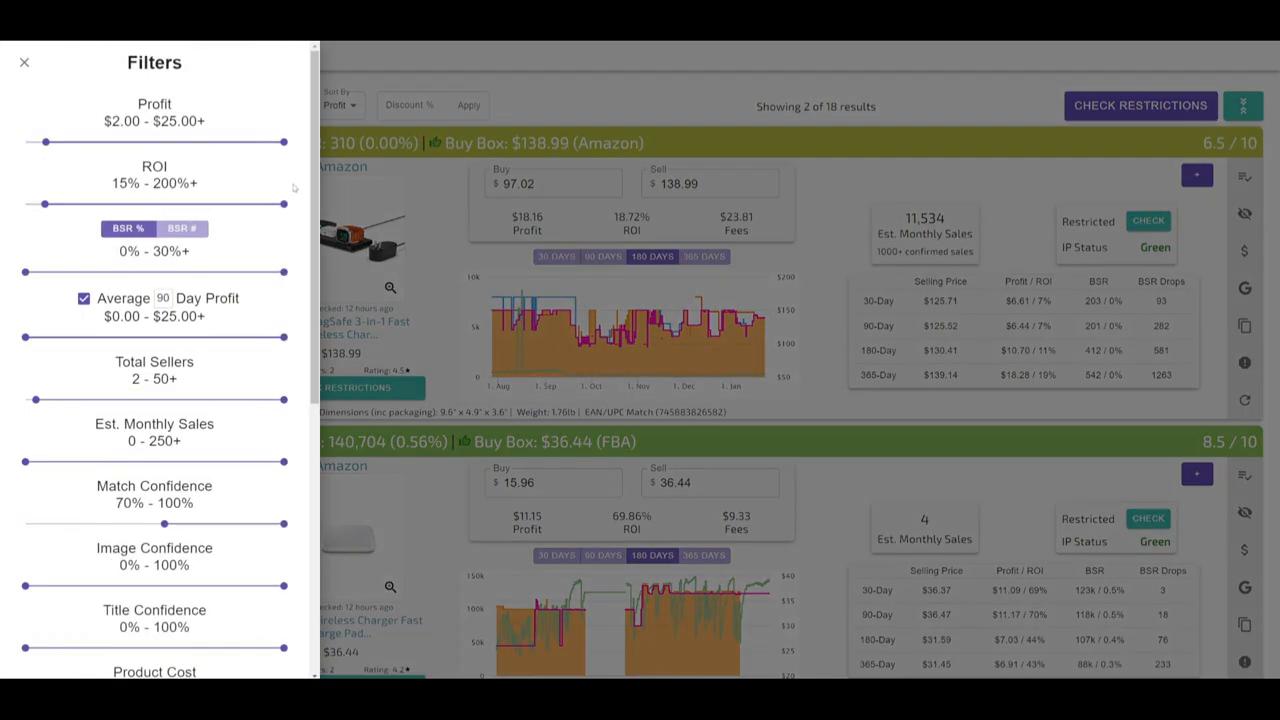
pyautogui.scroll(-3)
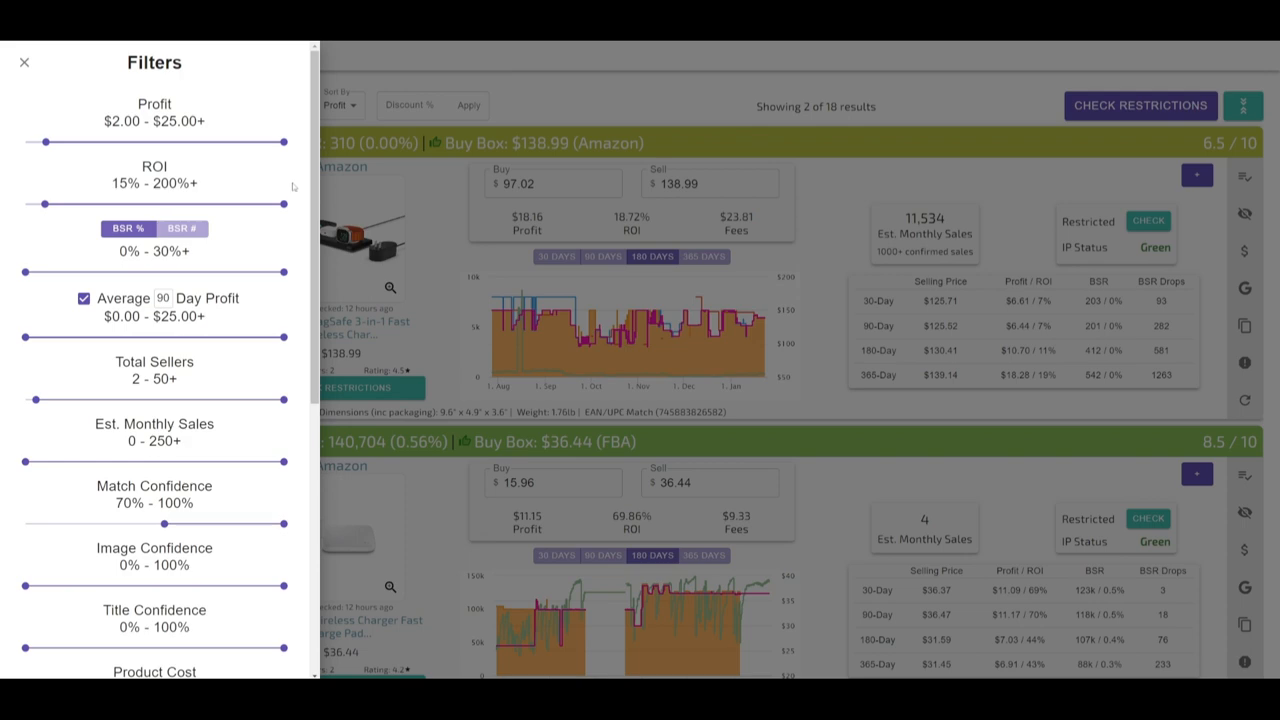
pyautogui.click(24, 62)
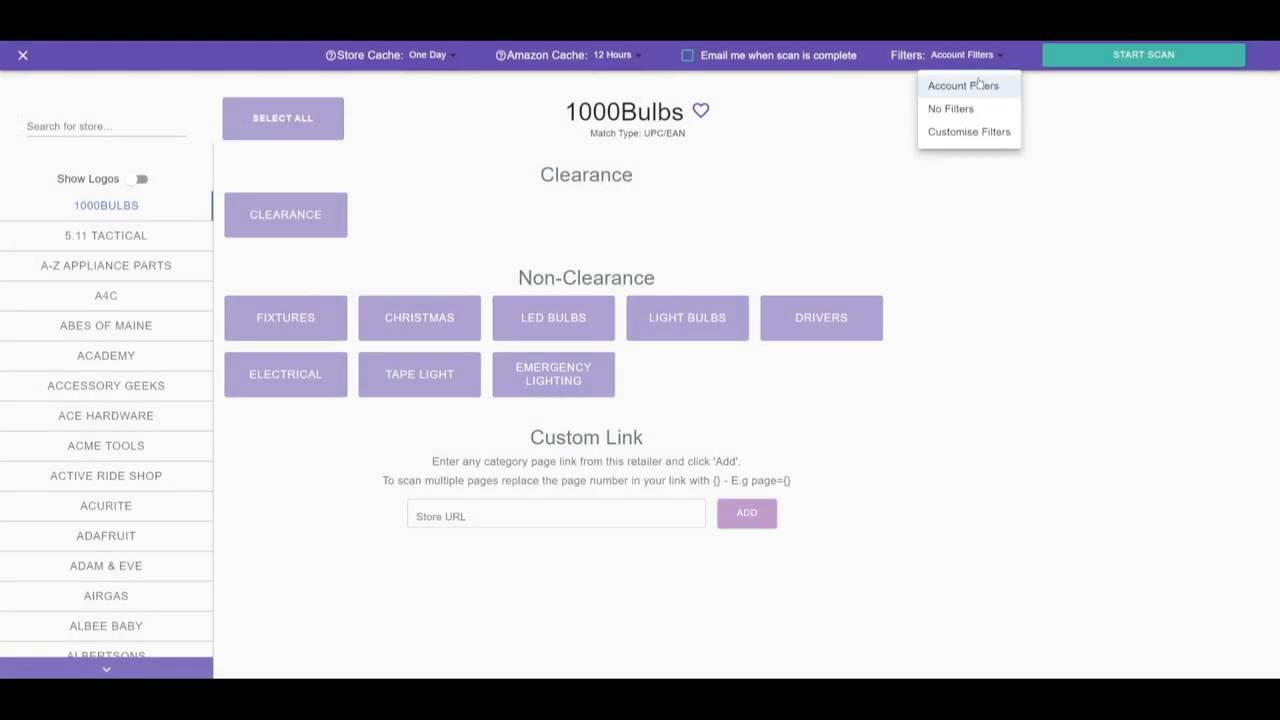
pyautogui.moveTo(968, 131)
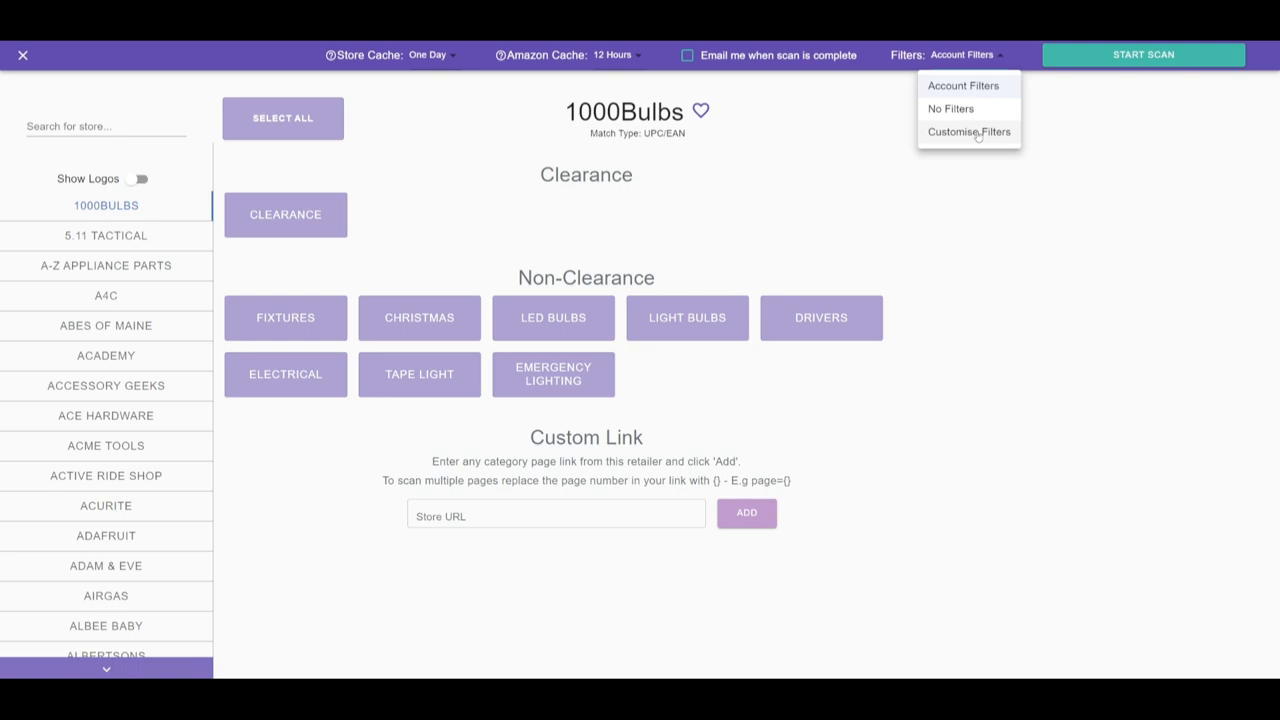
# Select Customise Filters for the 1000Bulbs scan.
pyautogui.click(969, 131)
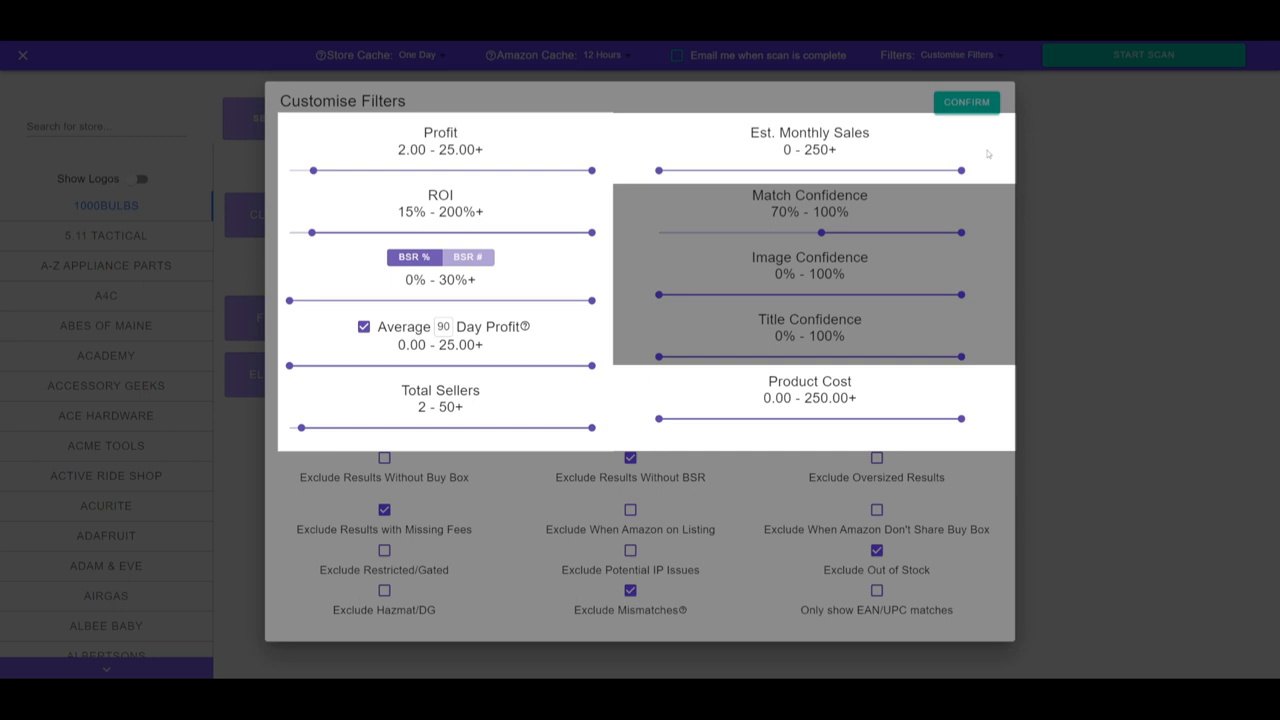
# Expand the Average 90 Day Profit period dropdown.
pyautogui.click(443, 326)
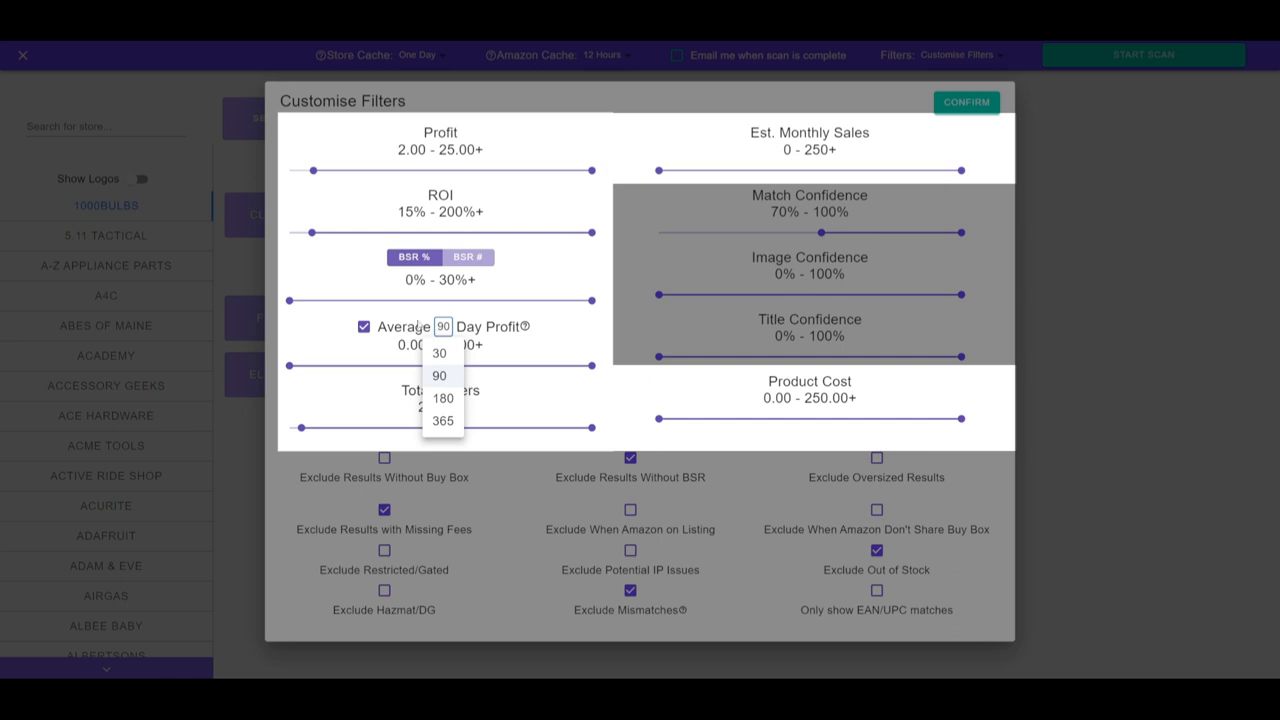
pyautogui.click(441, 375)
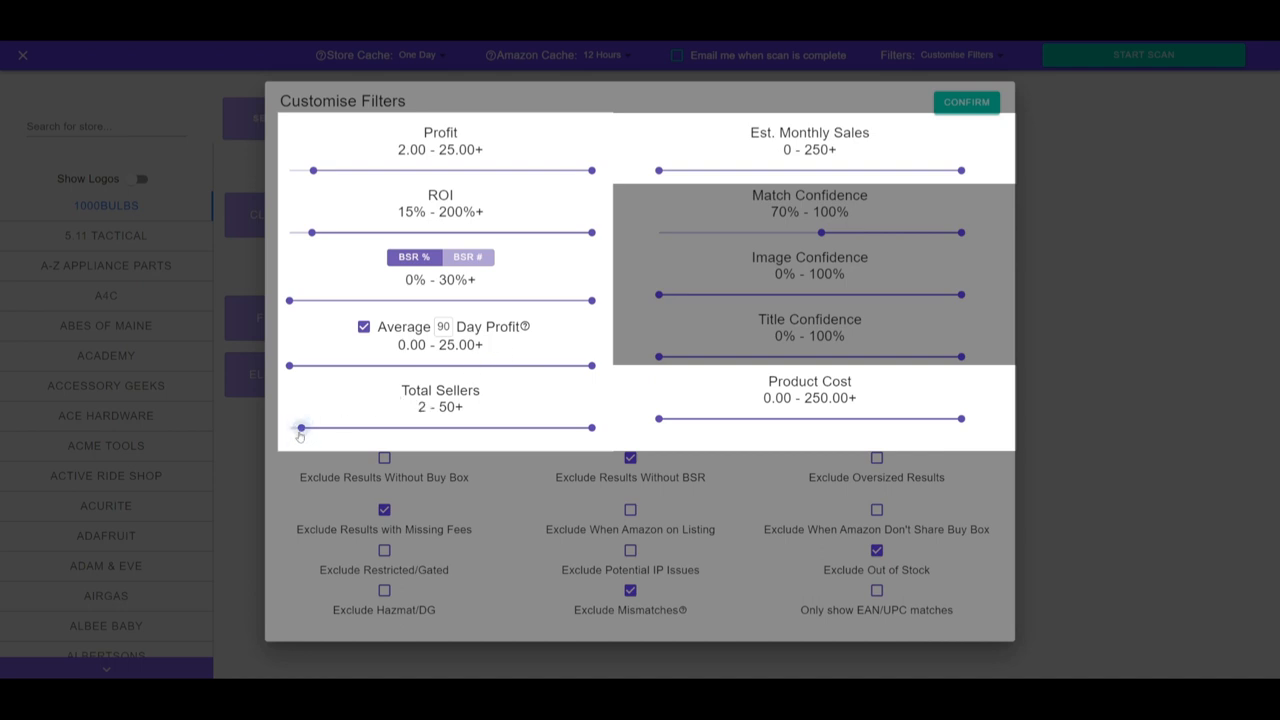
pyautogui.moveTo(293, 445)
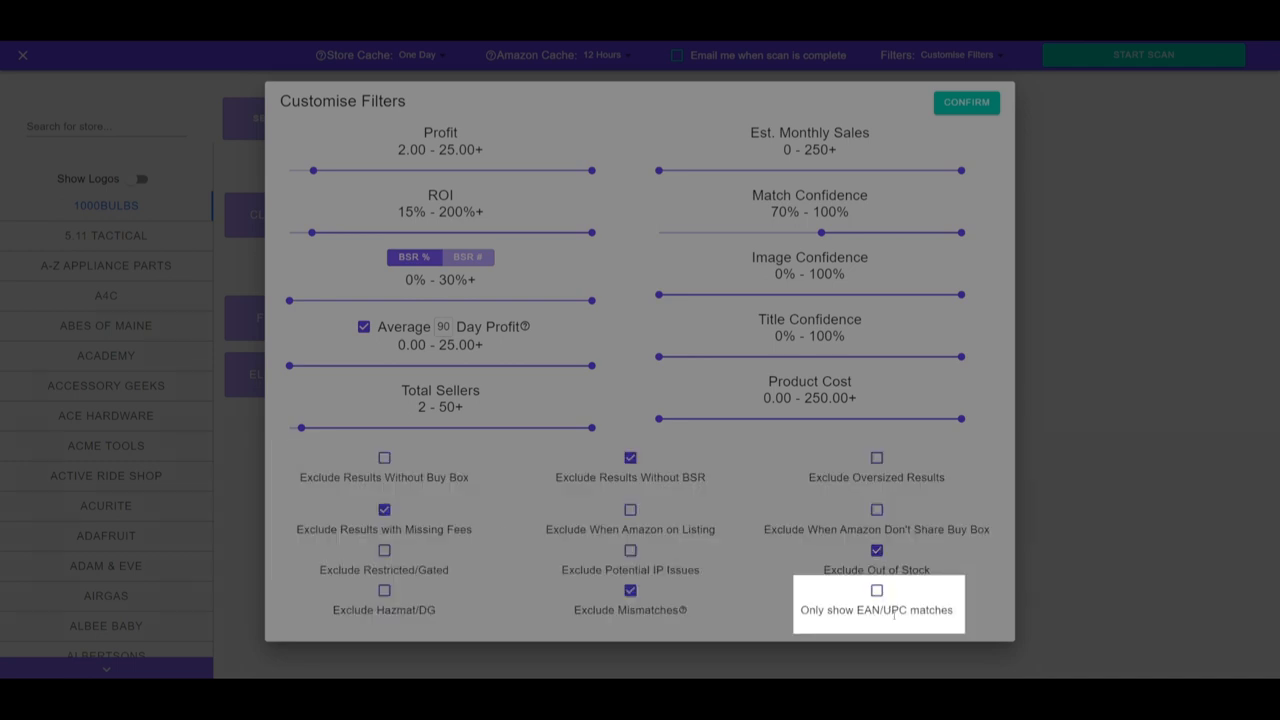
pyautogui.moveTo(905, 597)
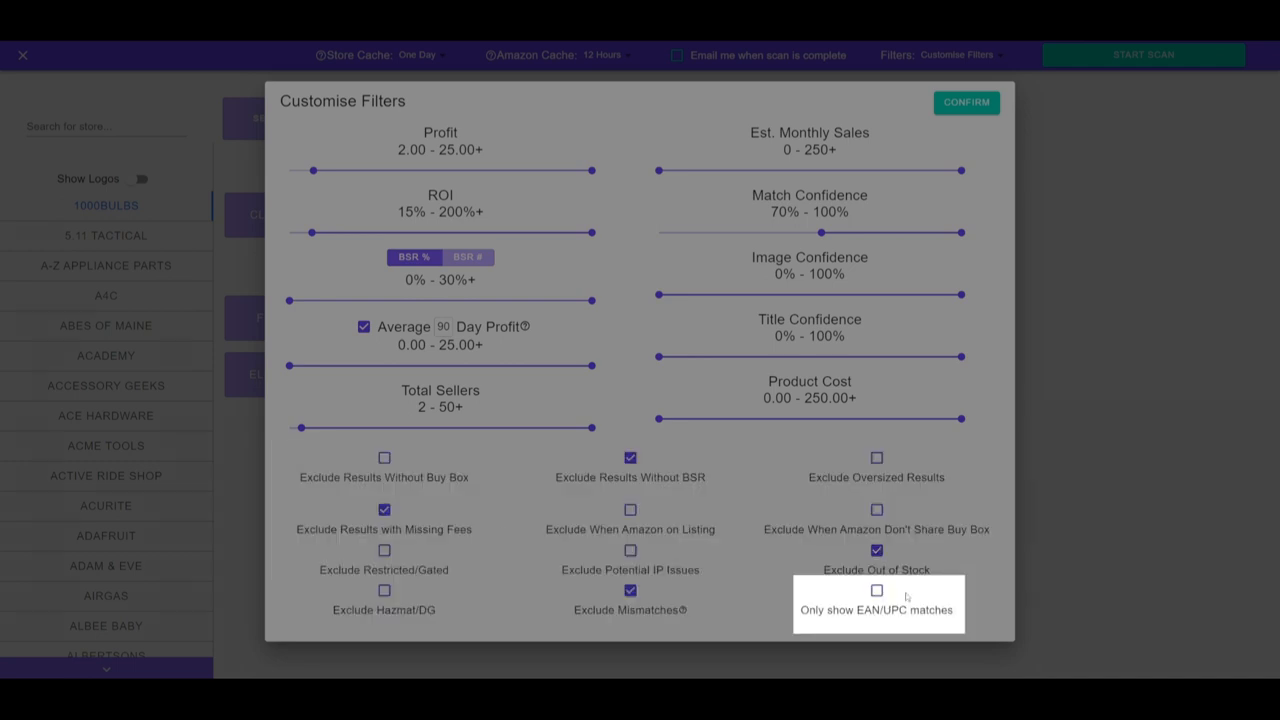
# Enable 'Only show EAN/UPC matches' and set minimum Match Confidence to 40%.
pyautogui.click(876, 590)
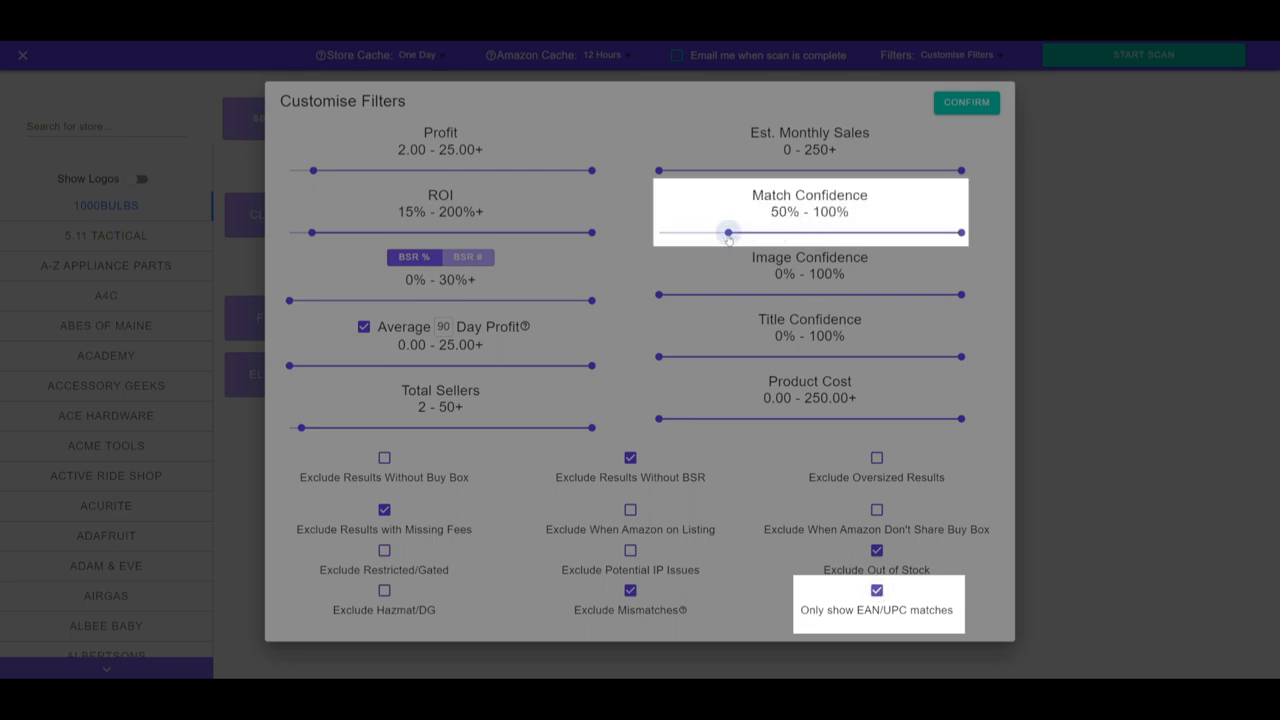
pyautogui.moveTo(728, 234); pyautogui.dragTo(685, 234)
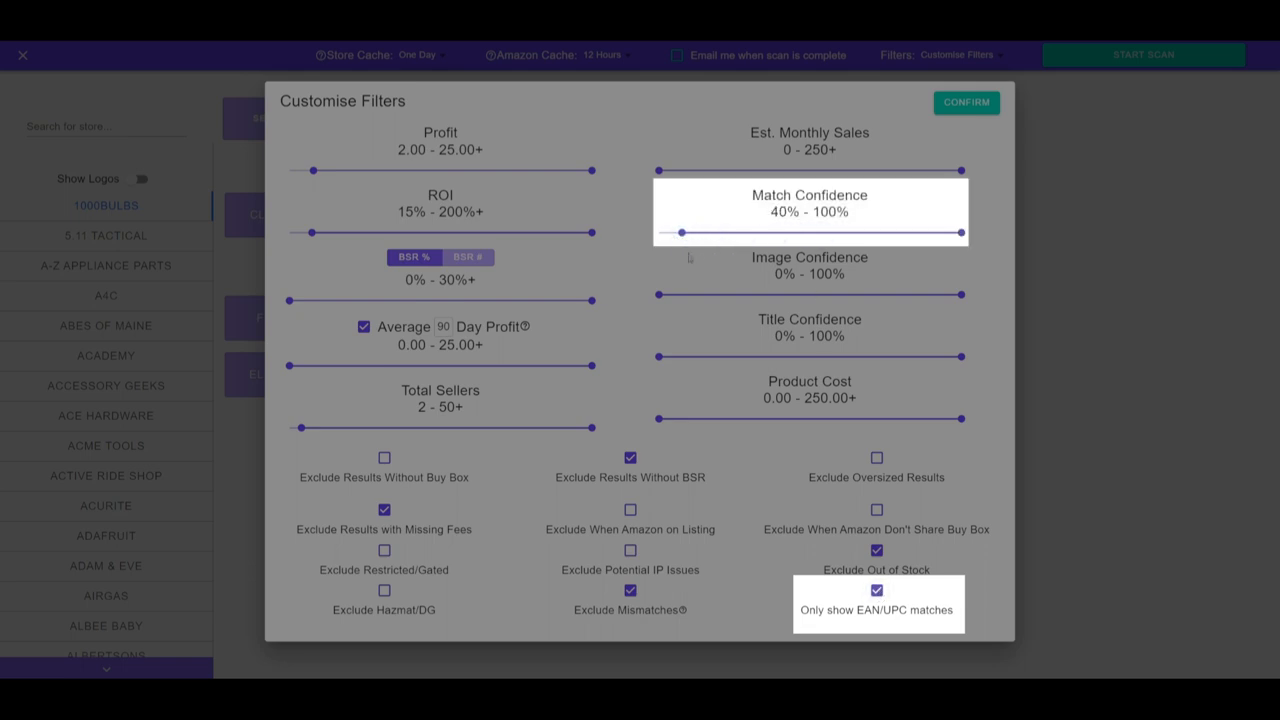